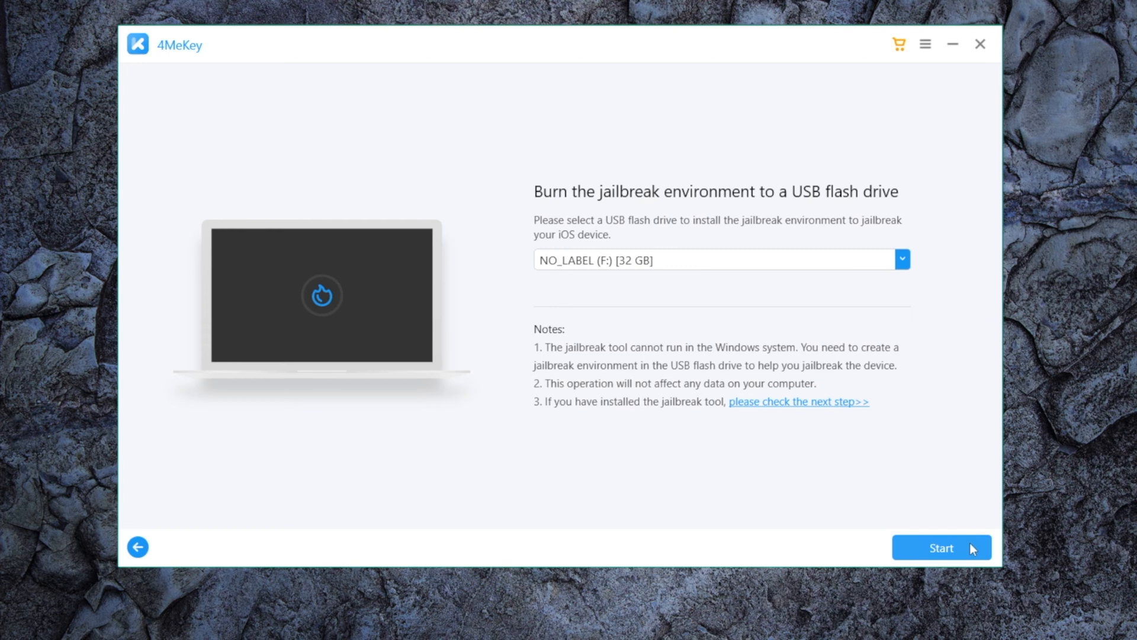
# Burn the jailbreak environment onto the NO_LABEL (F:) 32 GB USB drive
pyautogui.click(942, 548)
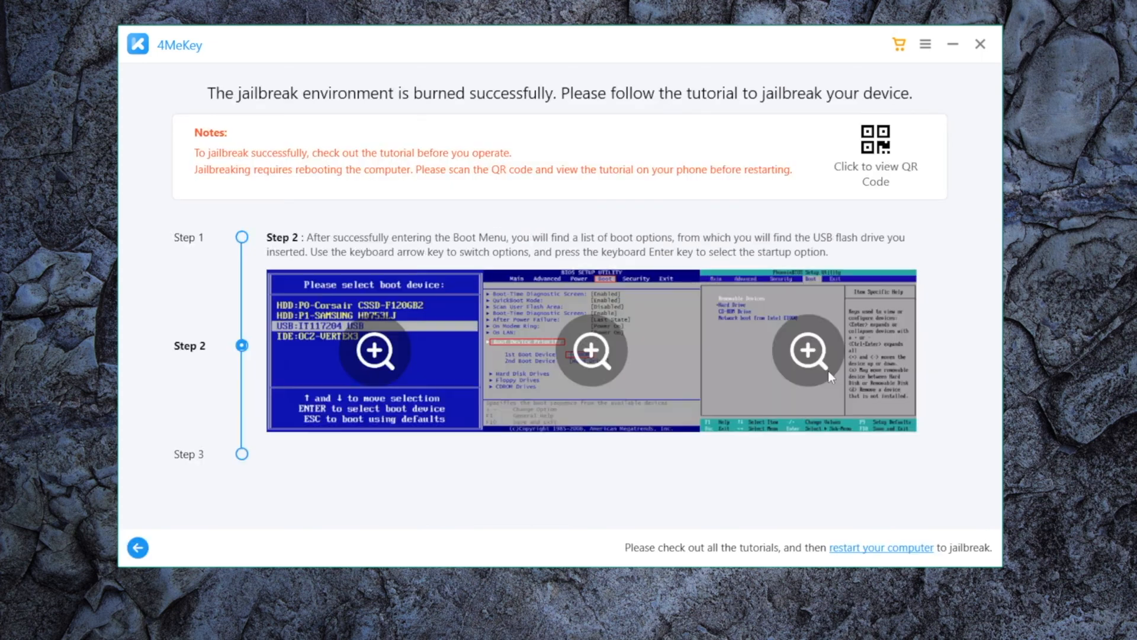
# View tutorial Step 3, then bring up Windows' Power options to restart
pyautogui.click(241, 453)
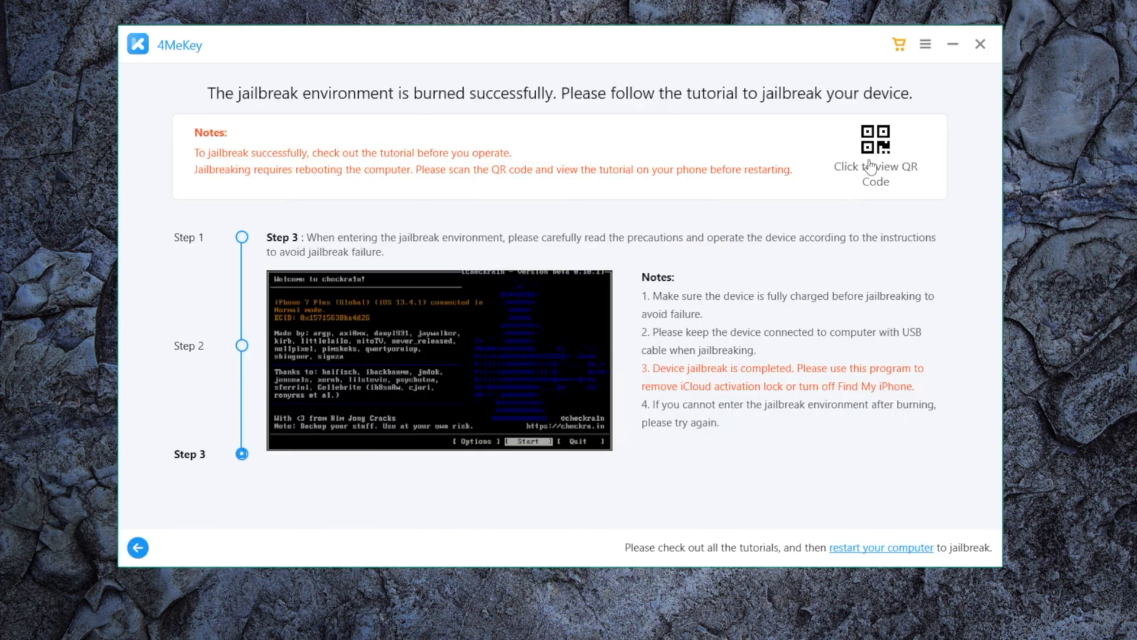
pyautogui.click(875, 140)
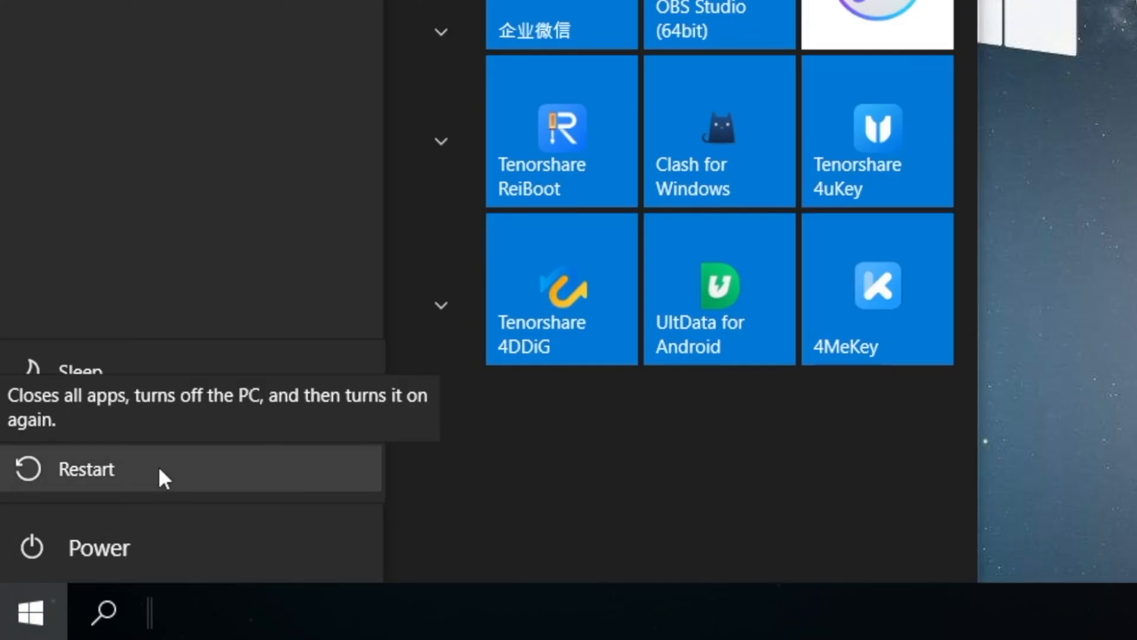
pyautogui.click(86, 469)
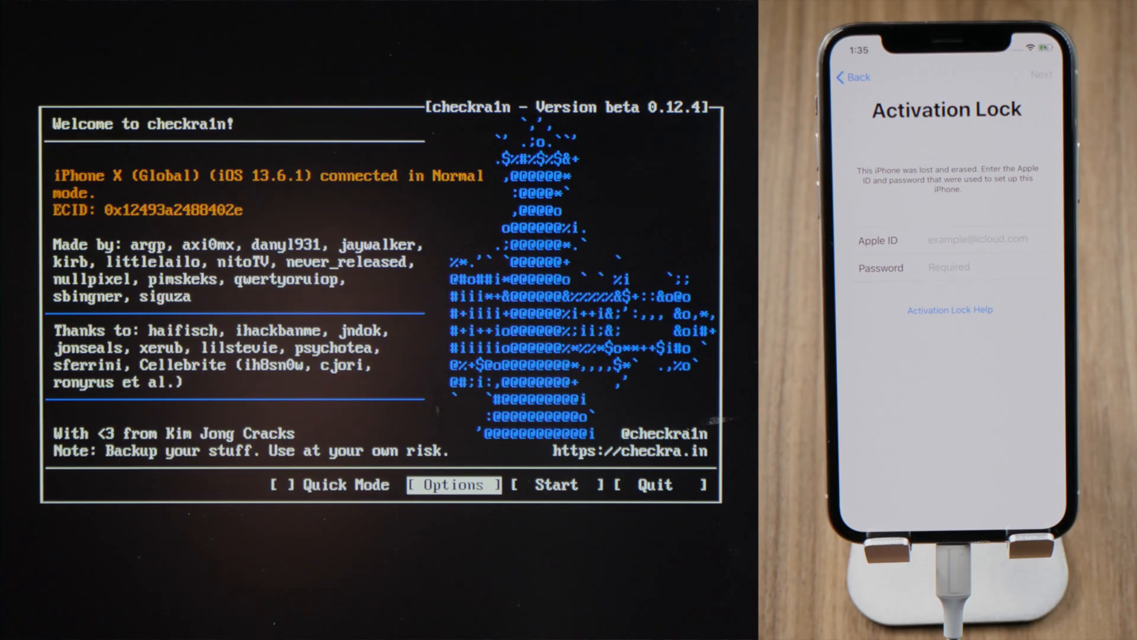
# Enable Allow untested versions and Skip A11 BPR check in checkra1n Options, then go Back
pyautogui.click(453, 484)
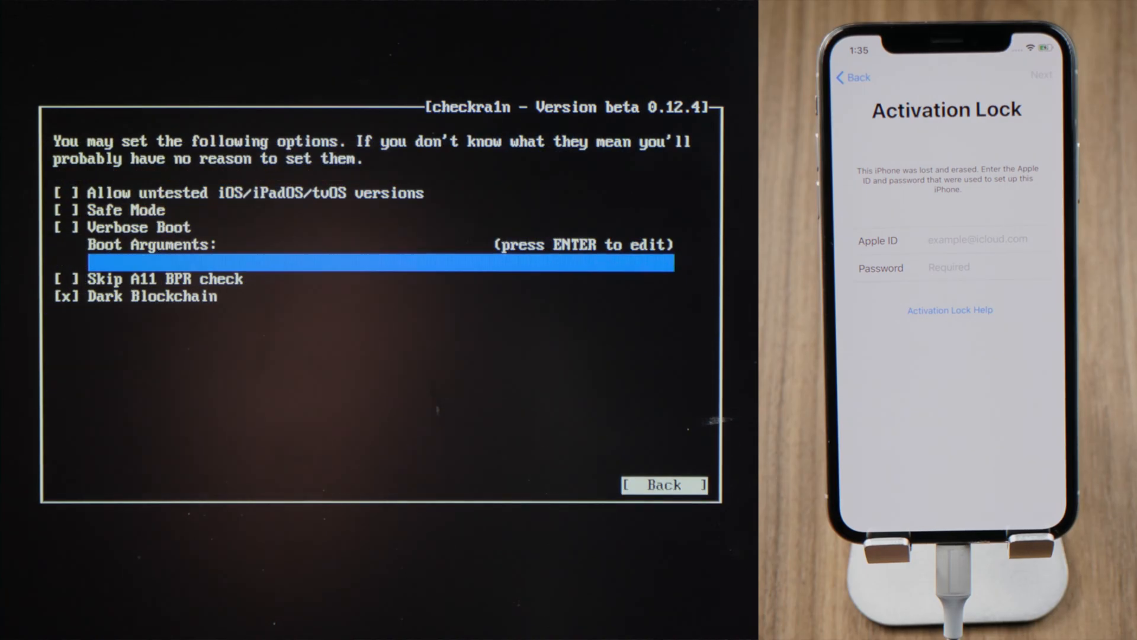
pyautogui.press('Up')
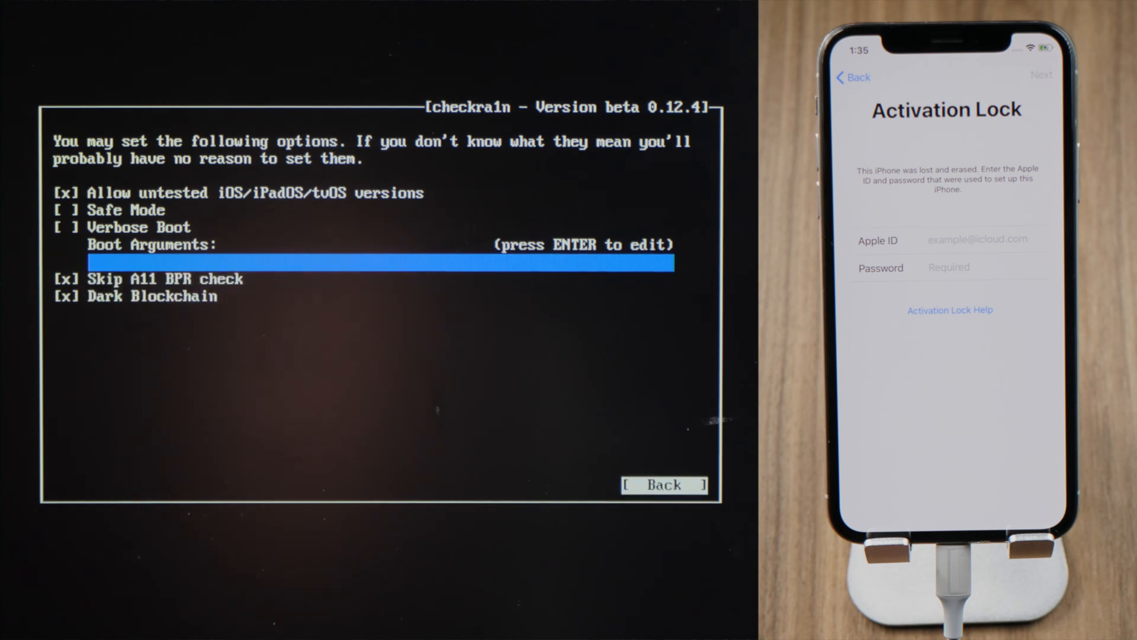
pyautogui.click(664, 485)
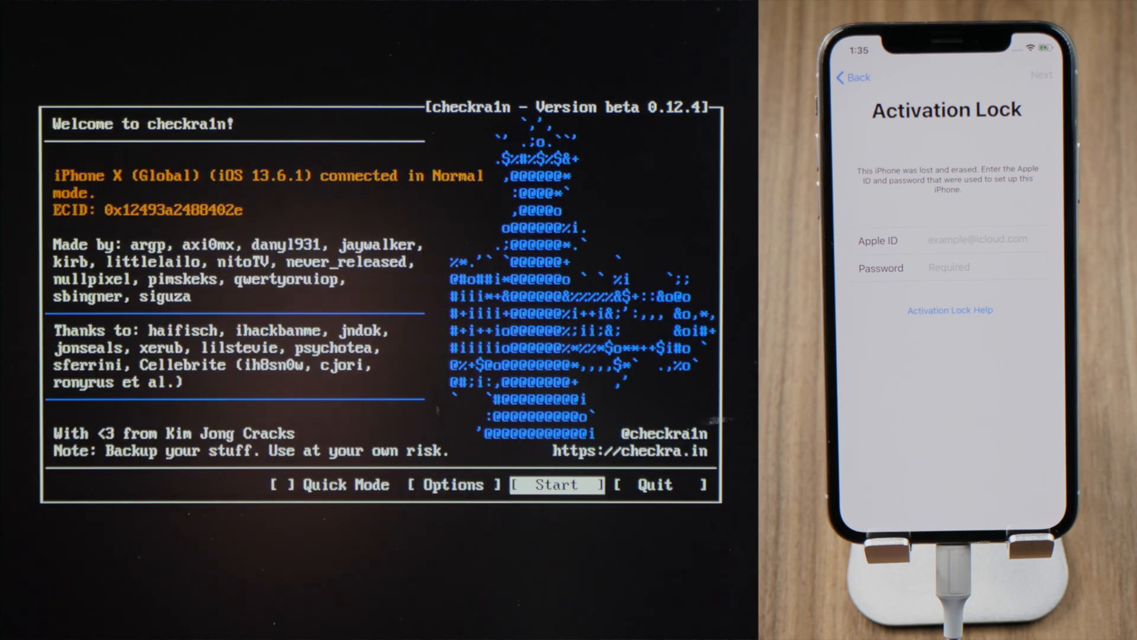
# Start the checkra1n jailbreak, putting the iPhone X into recovery mode, and reach DFU instructions
pyautogui.click(557, 484)
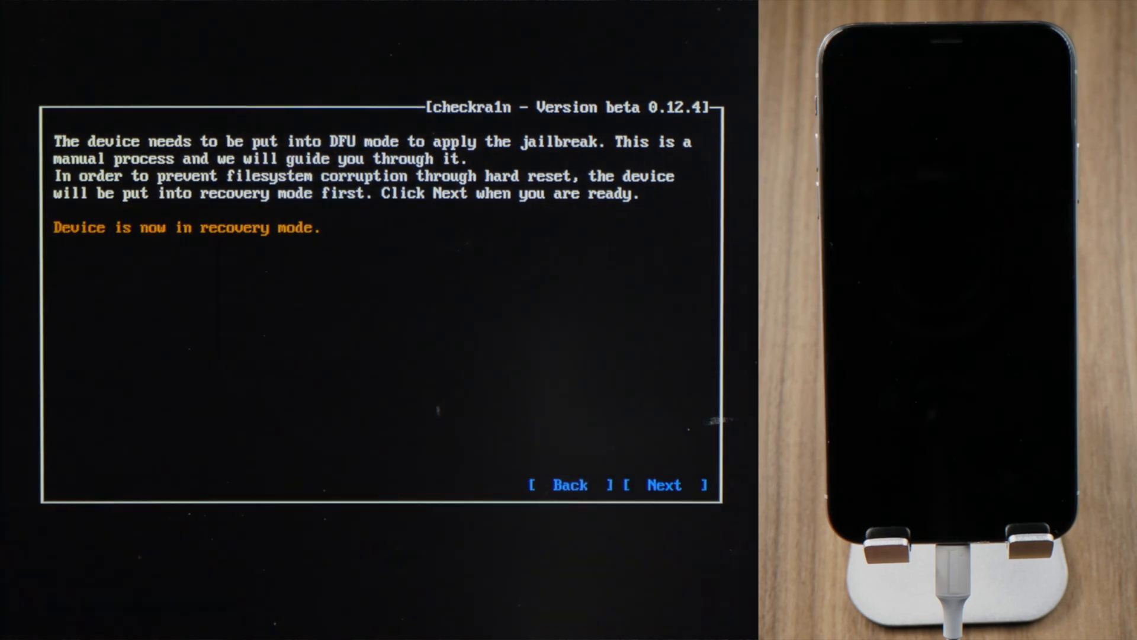
pyautogui.click(664, 483)
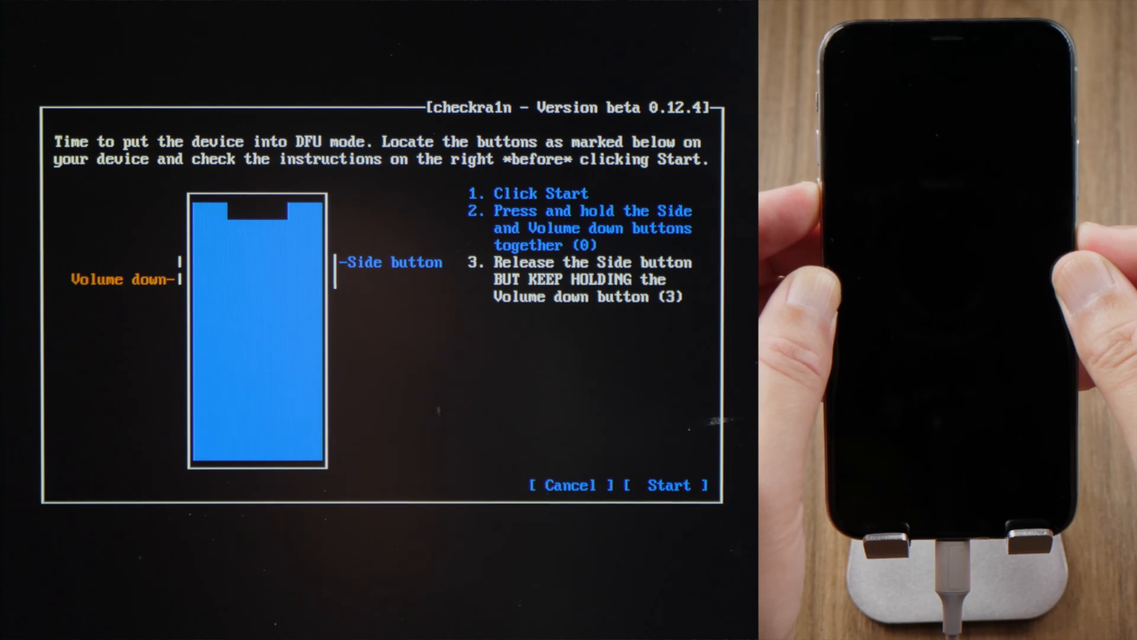
pyautogui.click(669, 484)
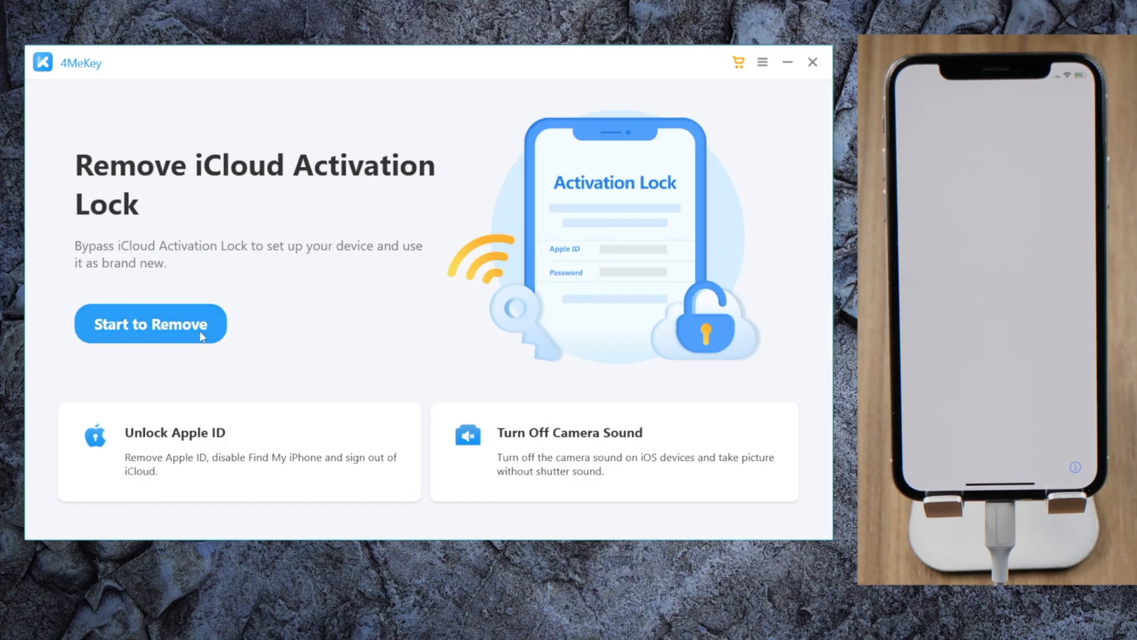
# Start iCloud lock removal, accept the precautions, and confirm the device information
pyautogui.click(150, 324)
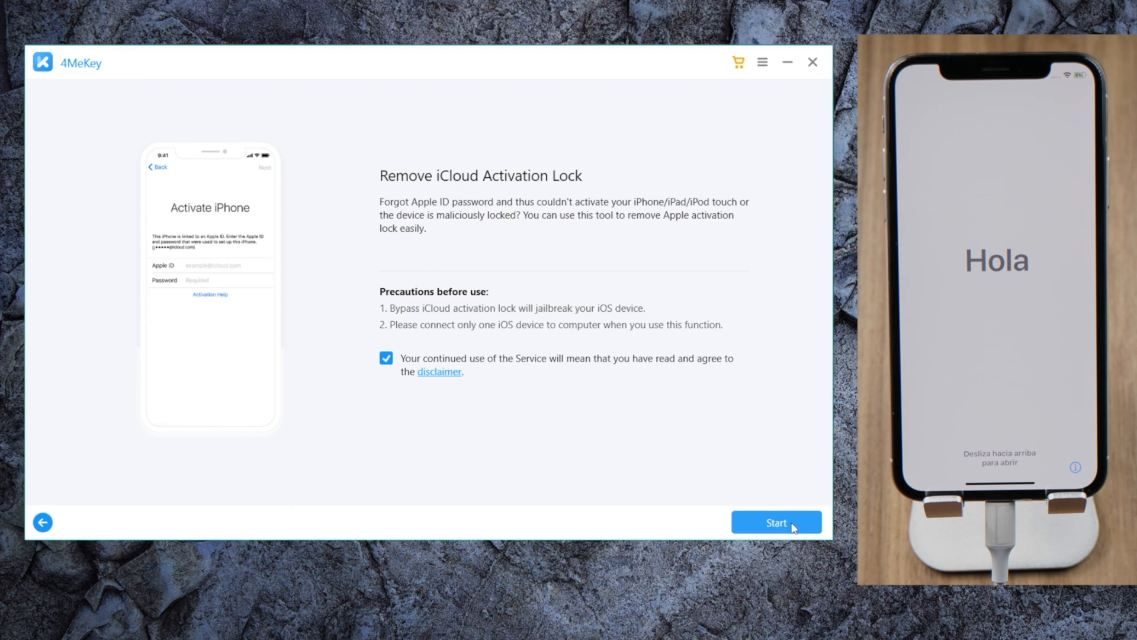
pyautogui.click(777, 522)
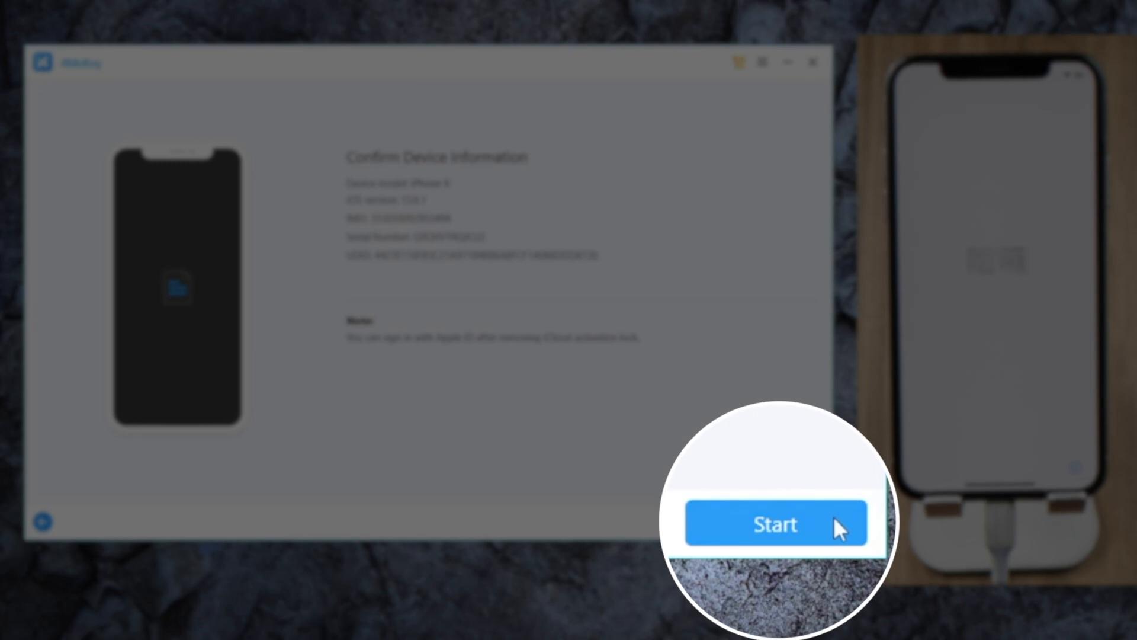
pyautogui.click(774, 524)
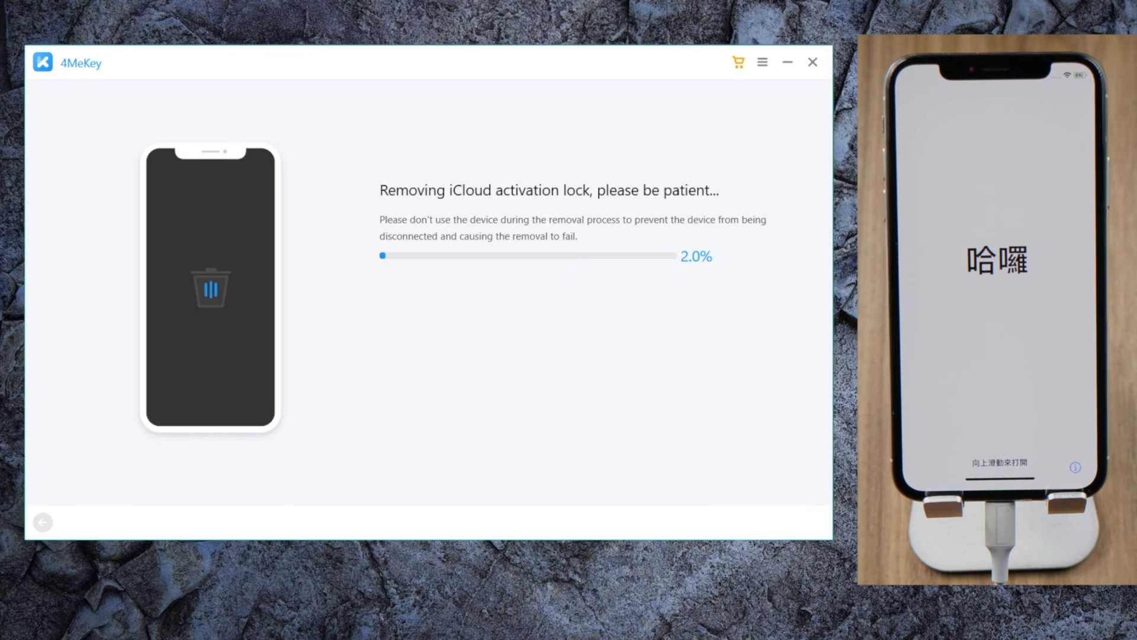